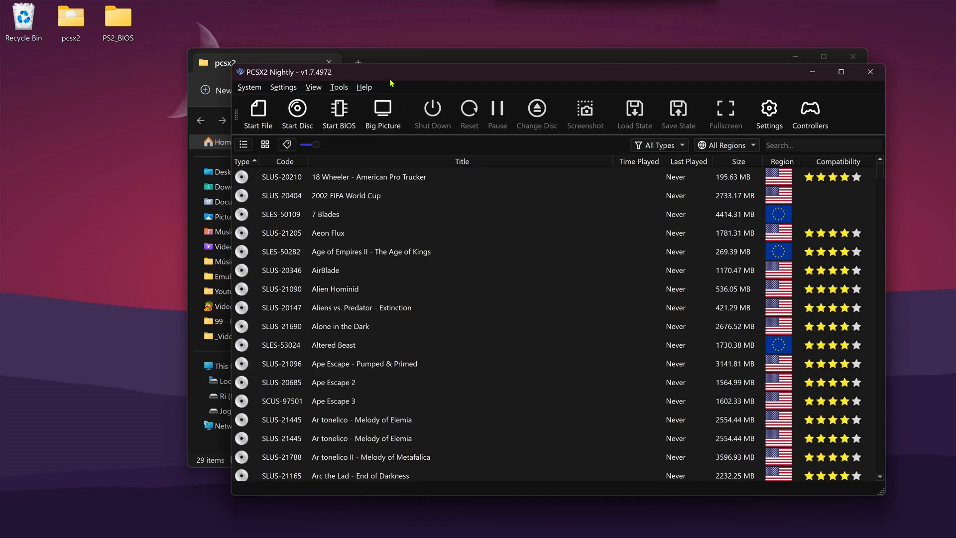
mouse_move(388, 84)
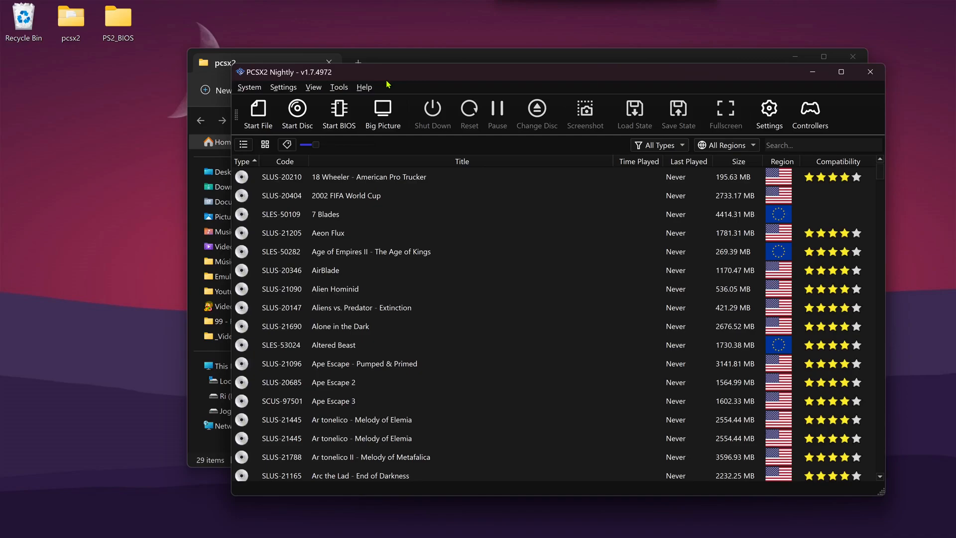
- Turn off PCSX2's automatic update check in Interface settings and confirm no updates exist
click(283, 86)
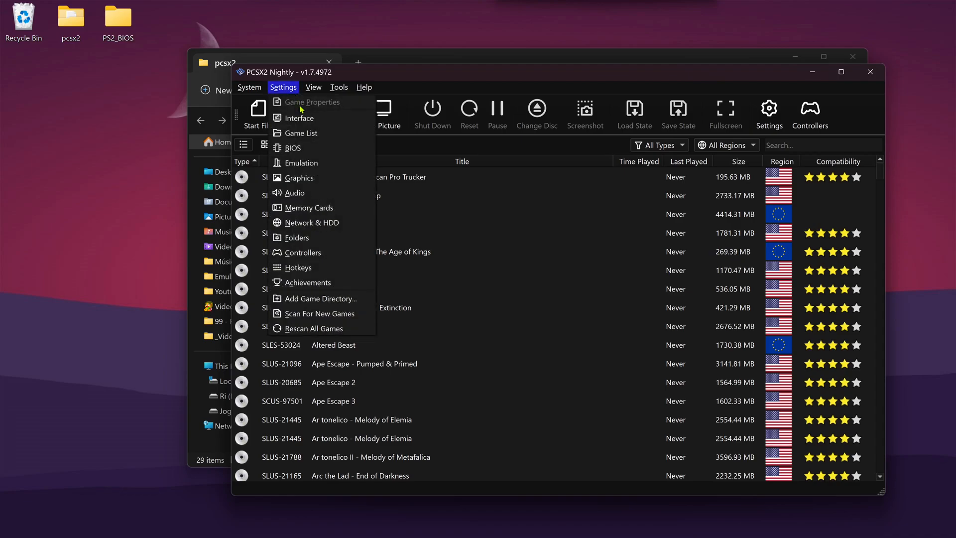
click(299, 118)
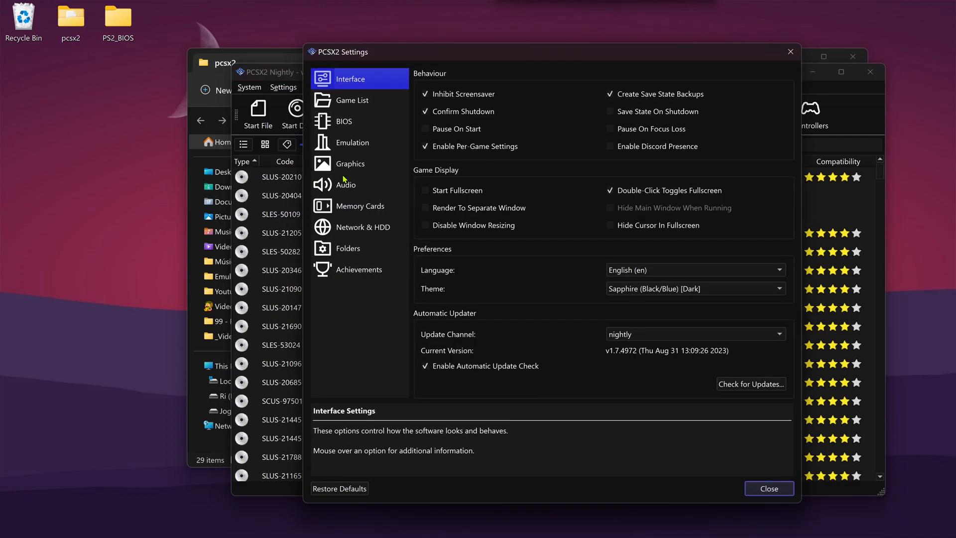
mouse_move(431, 318)
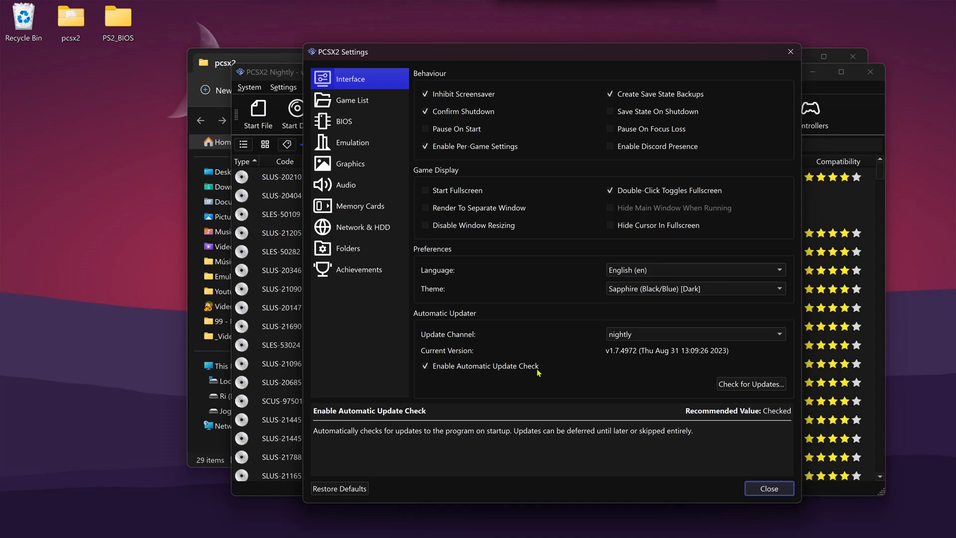
click(425, 366)
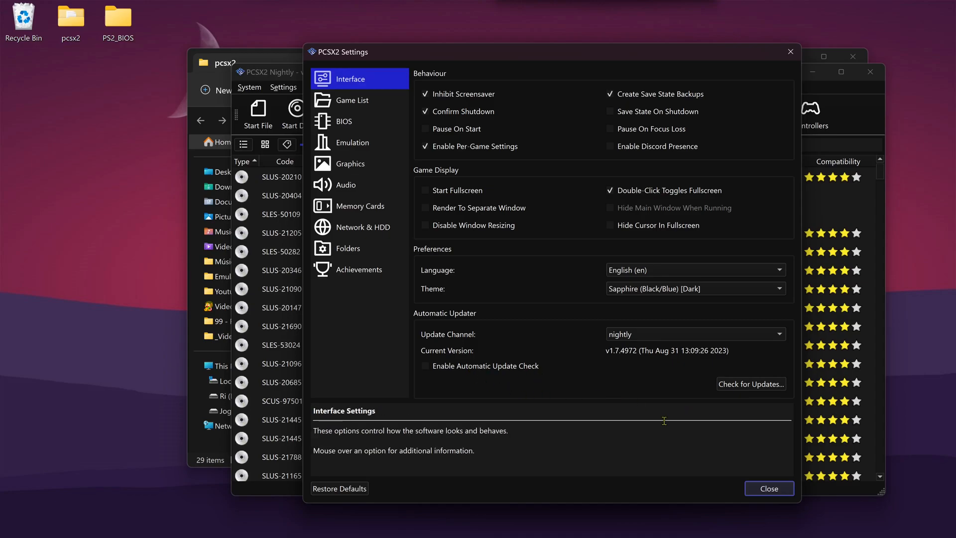
mouse_move(744, 391)
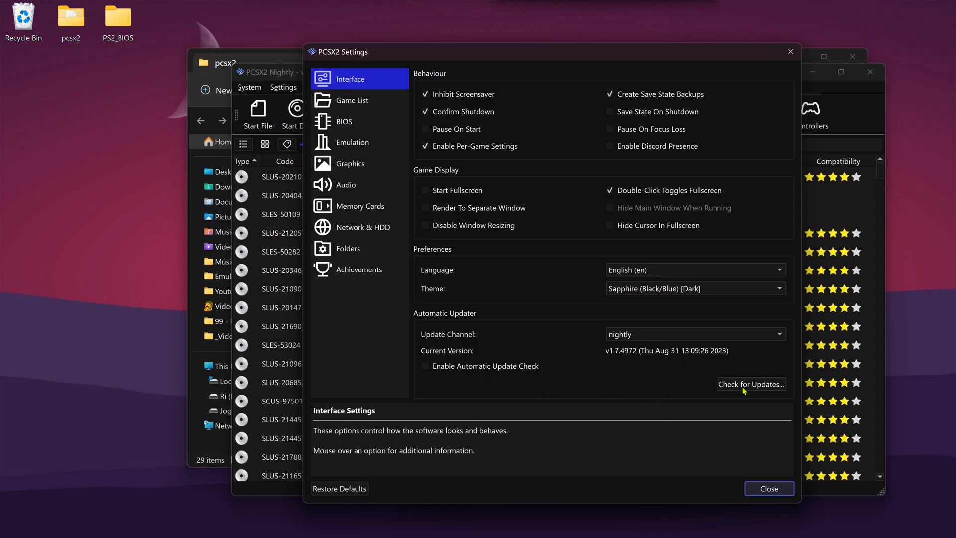
click(750, 384)
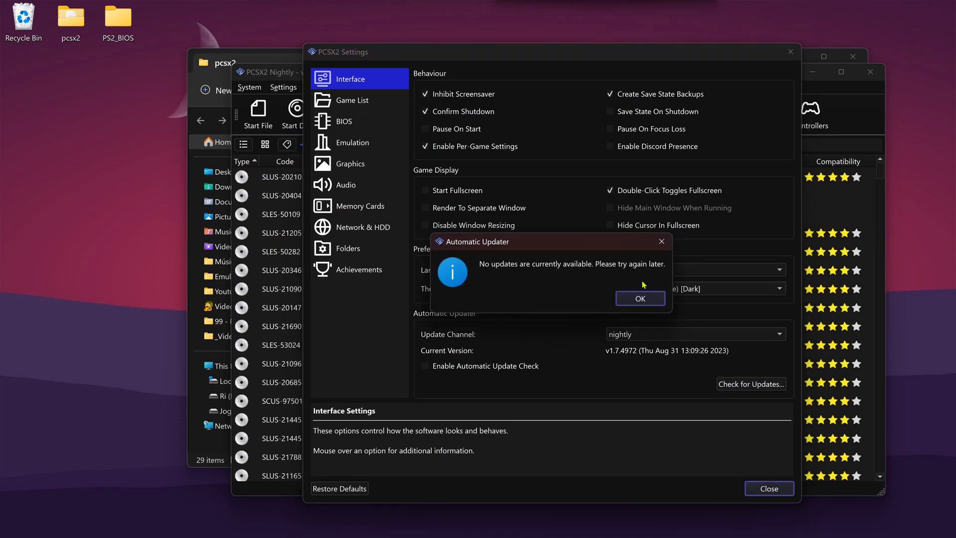
click(639, 298)
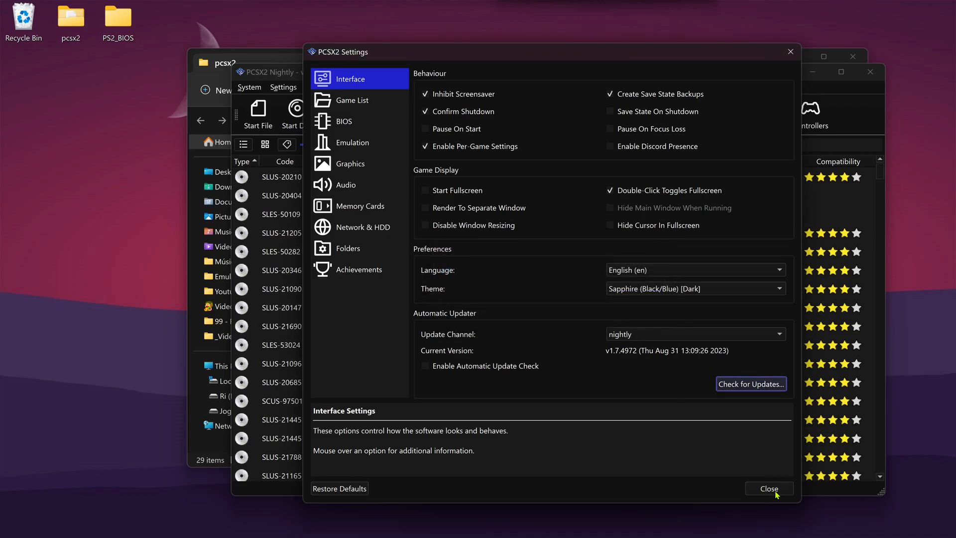
click(768, 488)
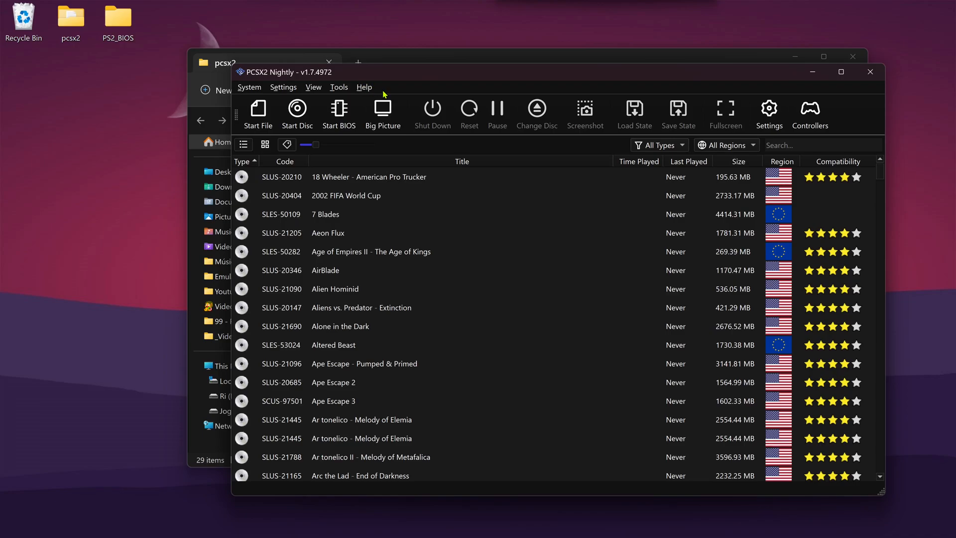
- Run Help > Check for Updates again and dismiss the no-updates notice
click(364, 87)
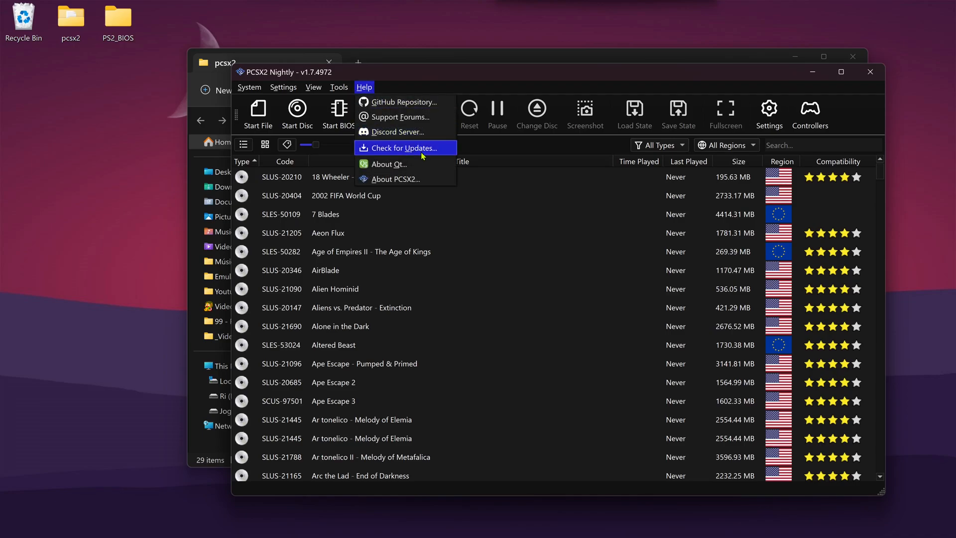
click(400, 147)
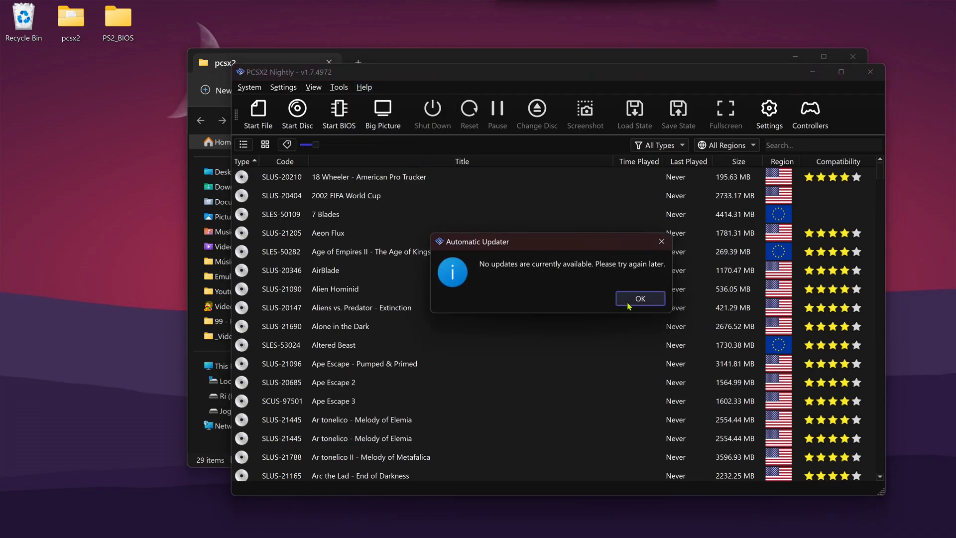
click(639, 298)
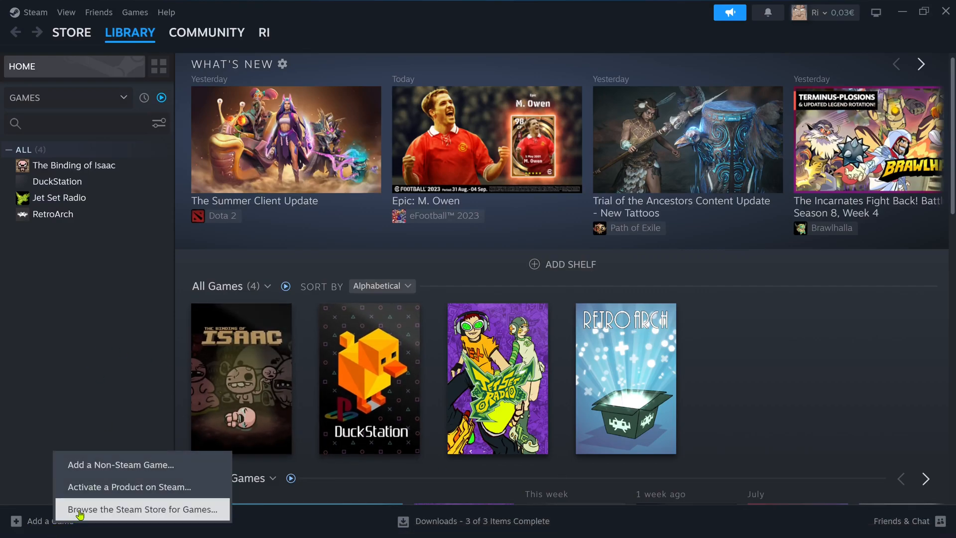
- Add pcsx2-qt from the Desktop pcsx2 folder to Steam as a non-Steam game
click(121, 464)
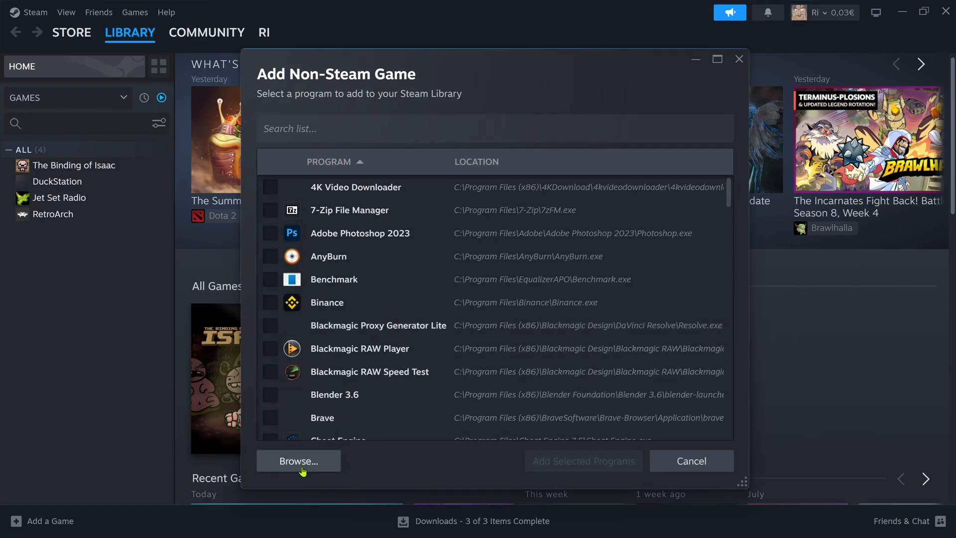
click(298, 460)
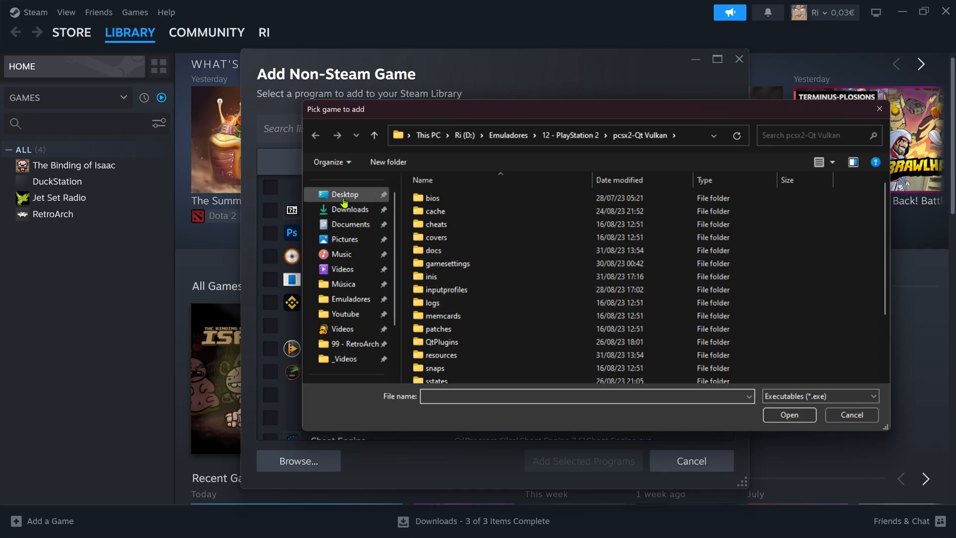
click(345, 195)
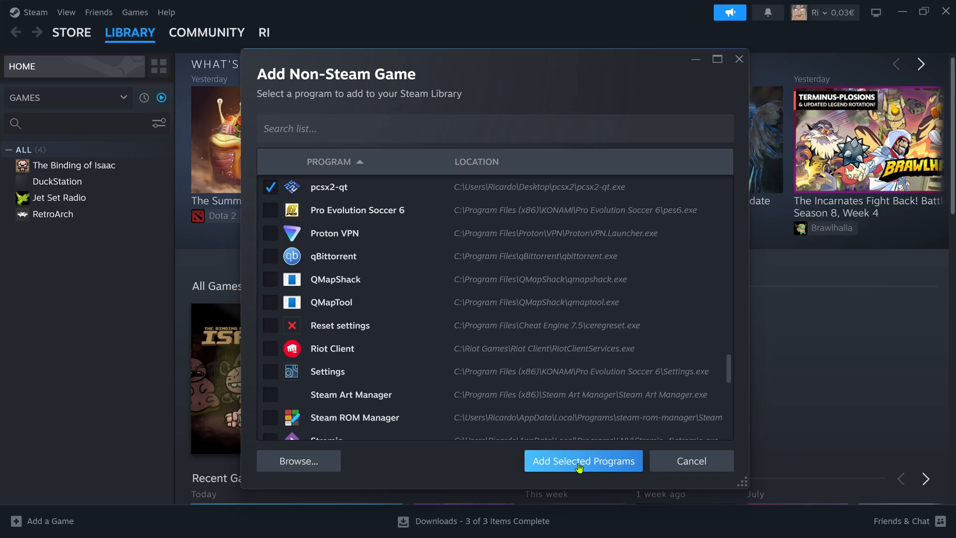
click(582, 460)
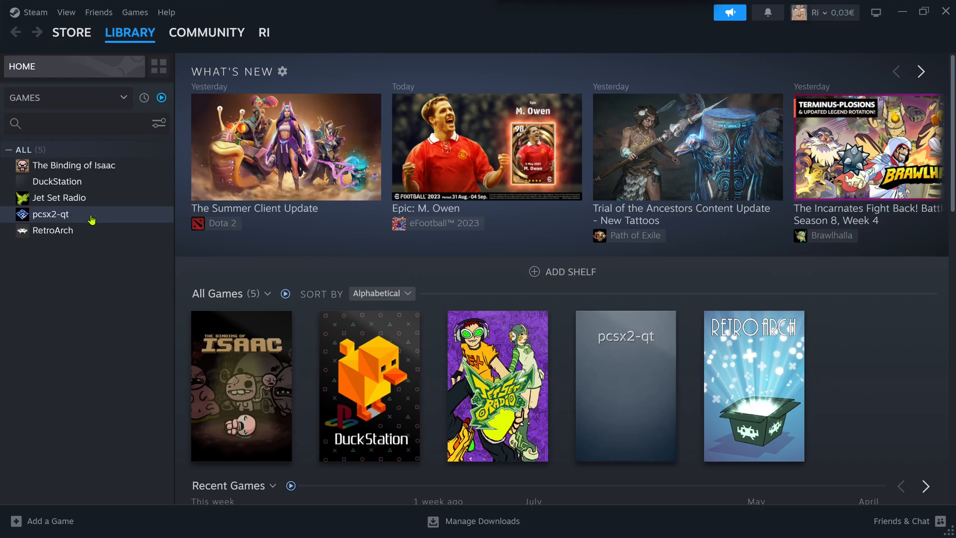
- Rename the pcsx2-qt shortcut to PCSX2 in its Properties
right_click(50, 214)
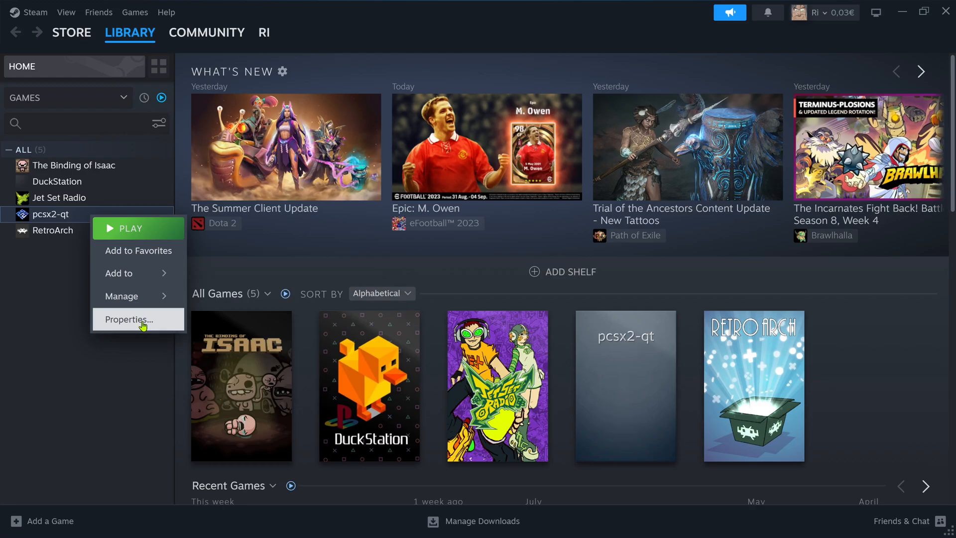
click(128, 319)
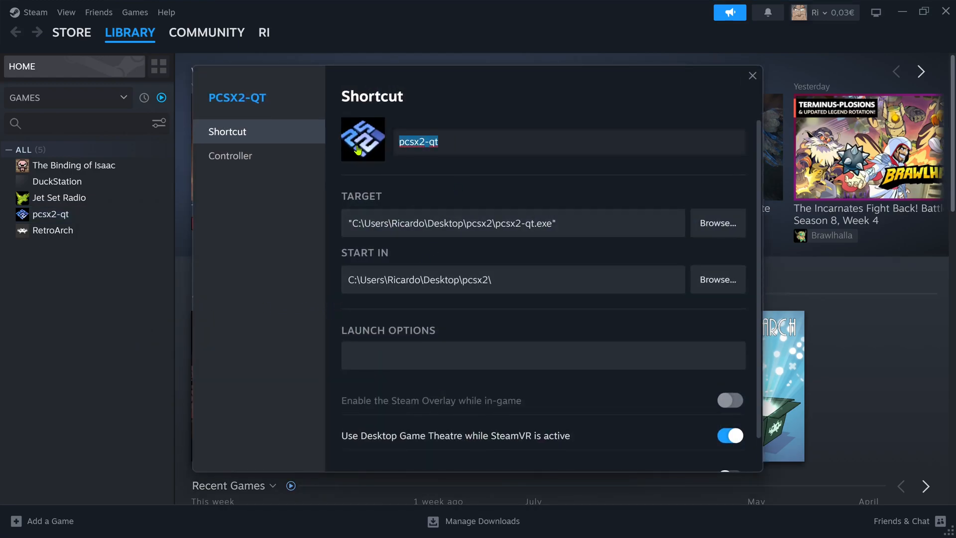
text(PCSX2)
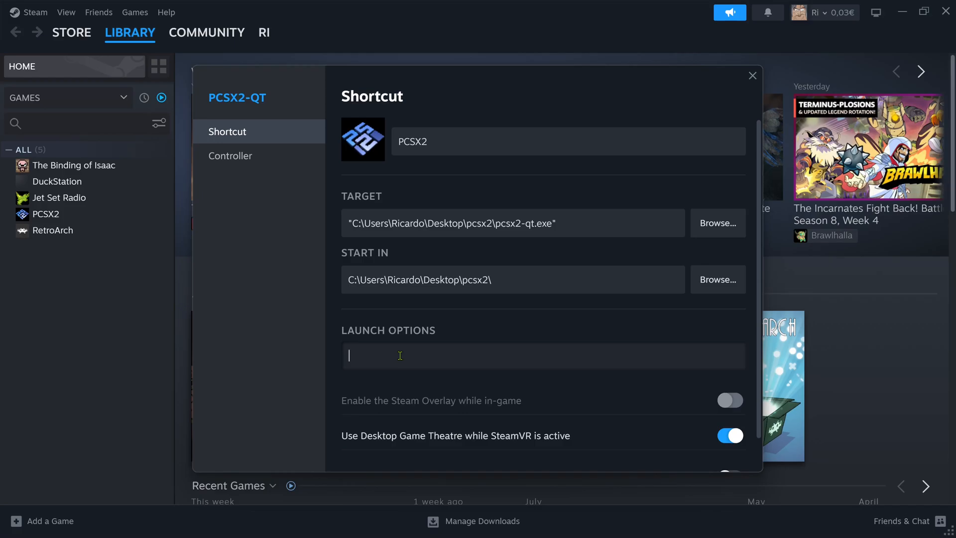
- Enter '-bigpicture -fullscreen' as the PCSX2 shortcut's launch options
text(-bigpic)
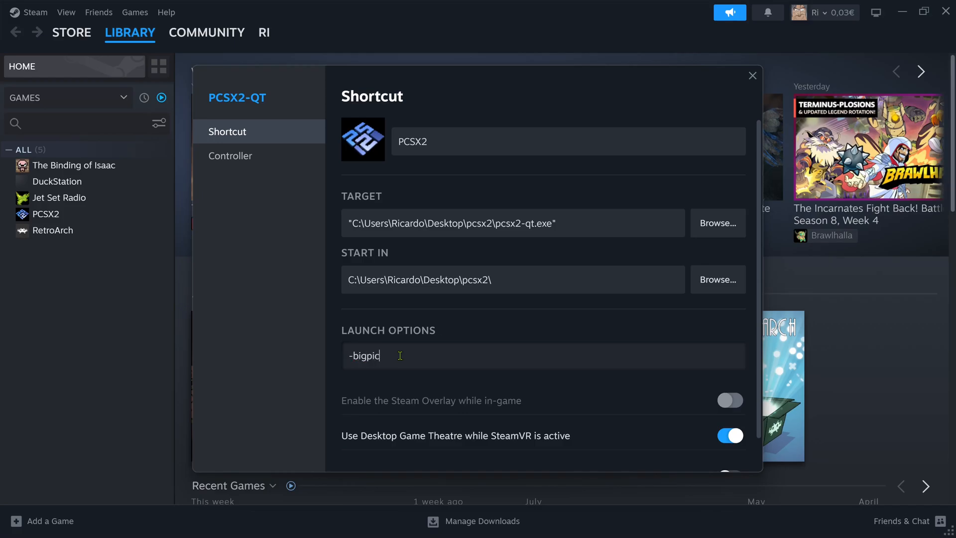
text(ture)
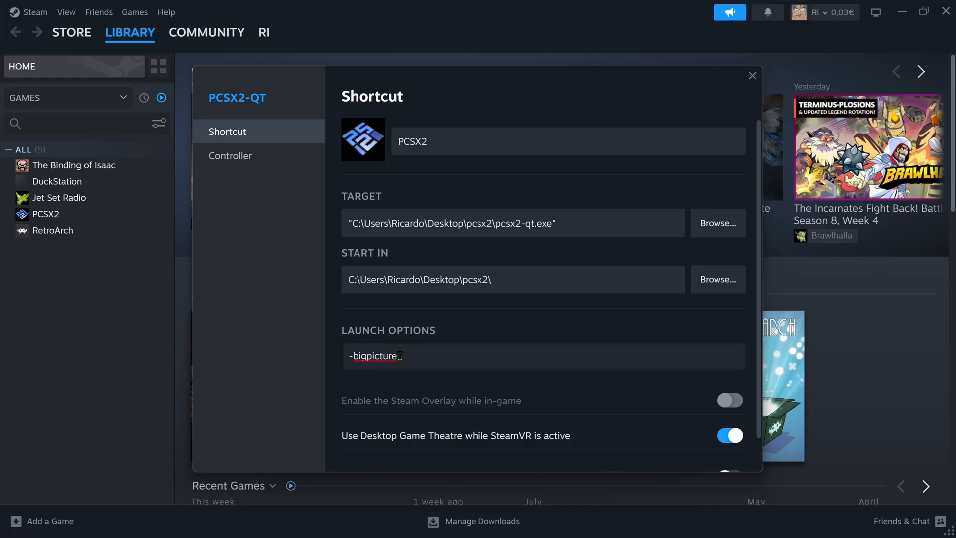
text(-fullscr)
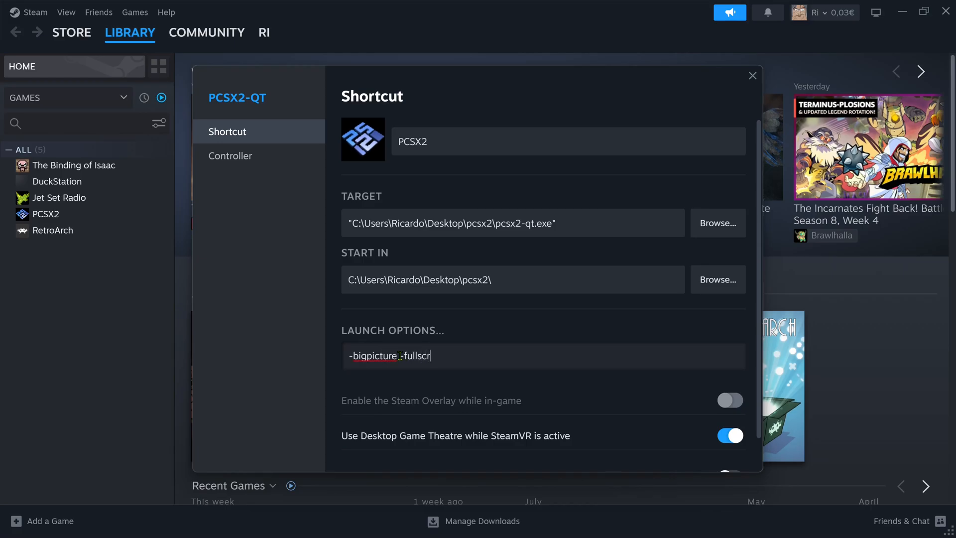
text(een)
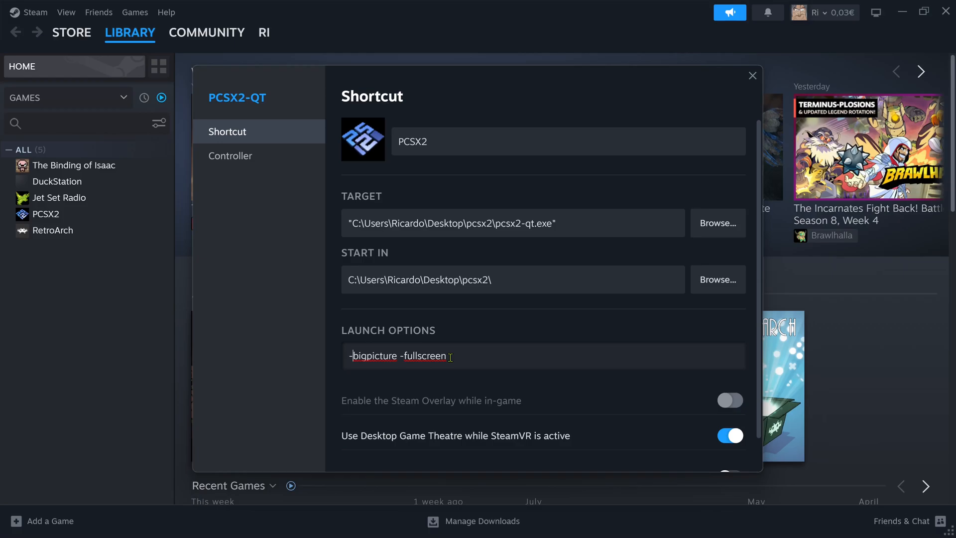
mouse_move(589, 414)
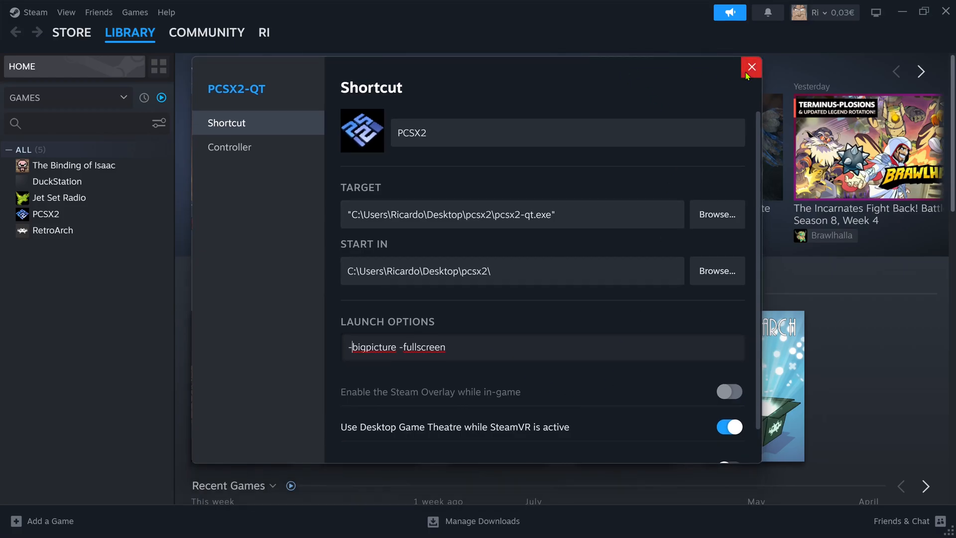
- Close the properties window, open PCSX2's library page and launch it
click(750, 67)
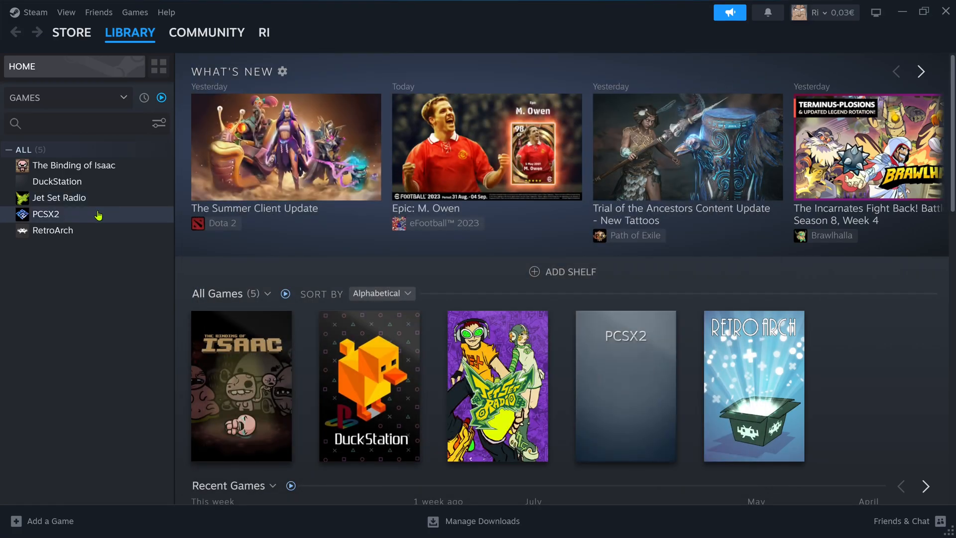
click(46, 214)
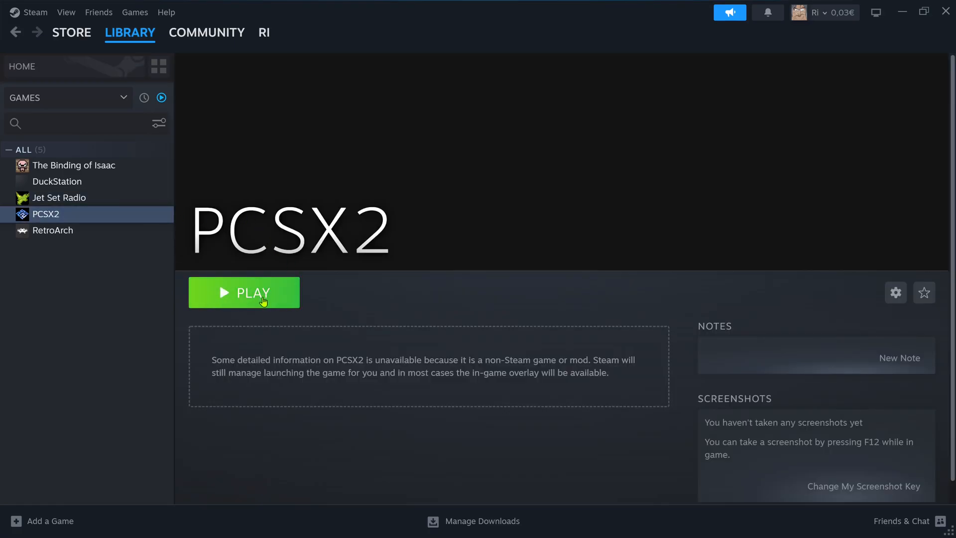
click(243, 292)
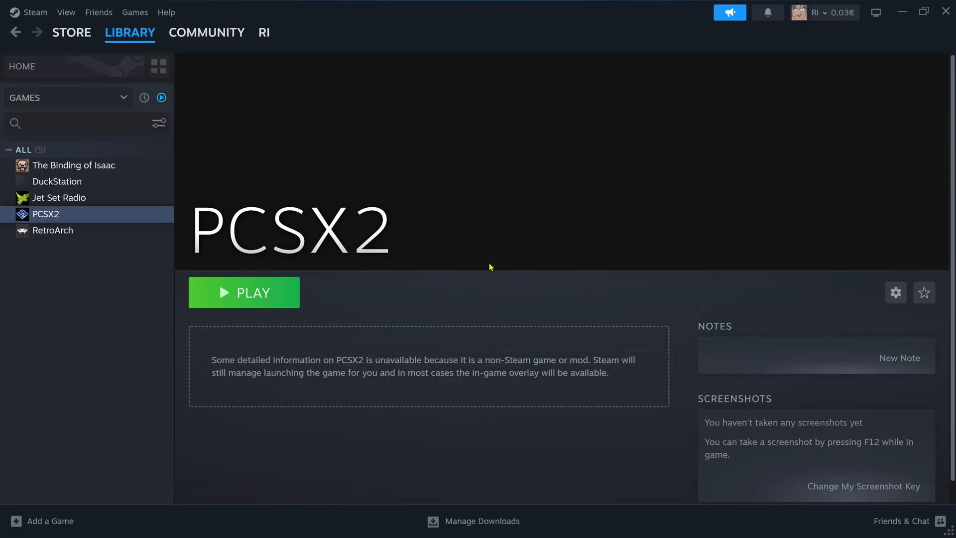
- Search SteamGridDB for 'pcsx2' and show all results
click(355, 524)
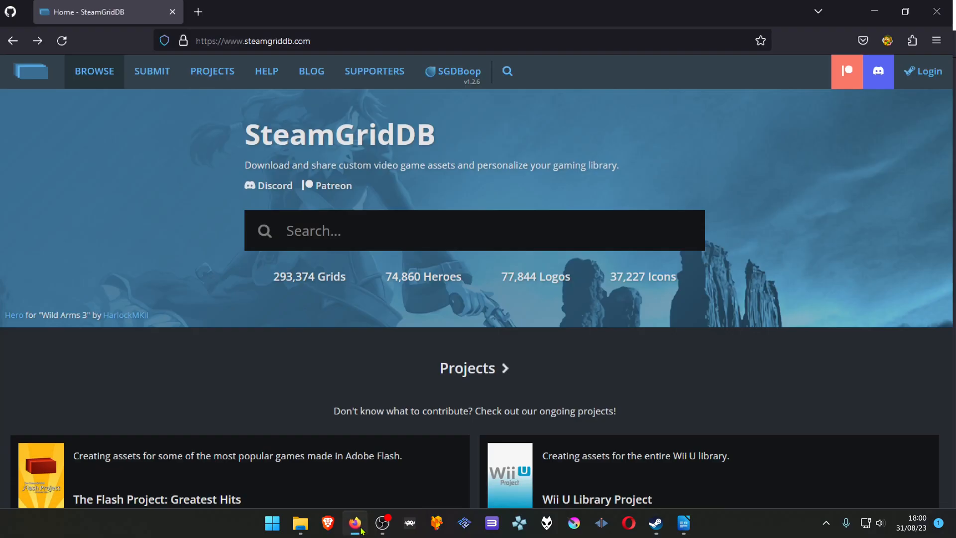
text(pcsx2)
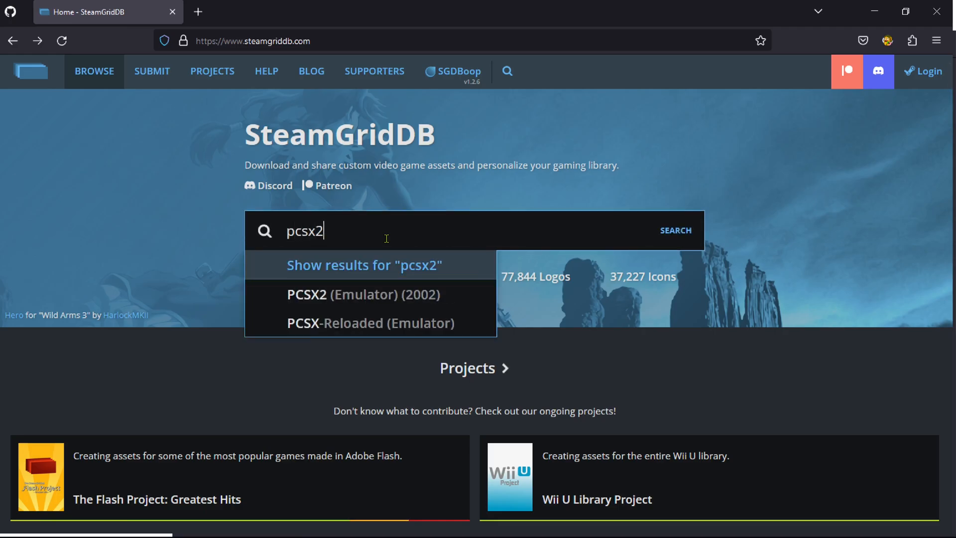
click(364, 264)
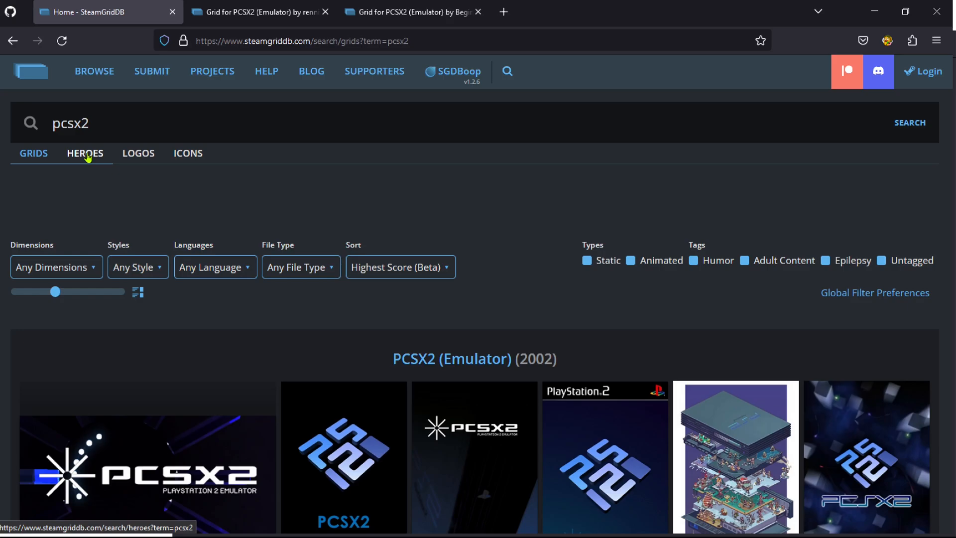
- Download PCSX2's animated hero as a PNG and save the PCSX2 banner image
click(84, 153)
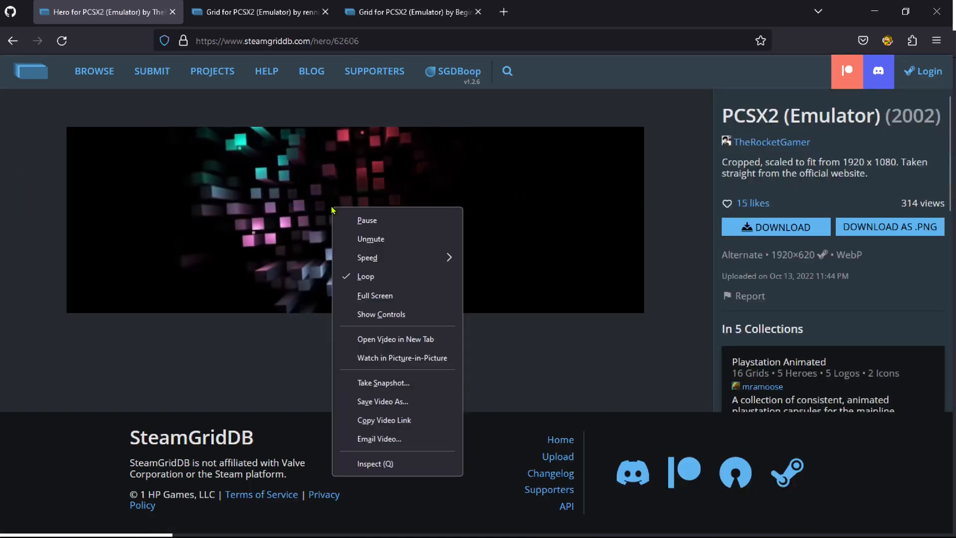
mouse_move(382, 401)
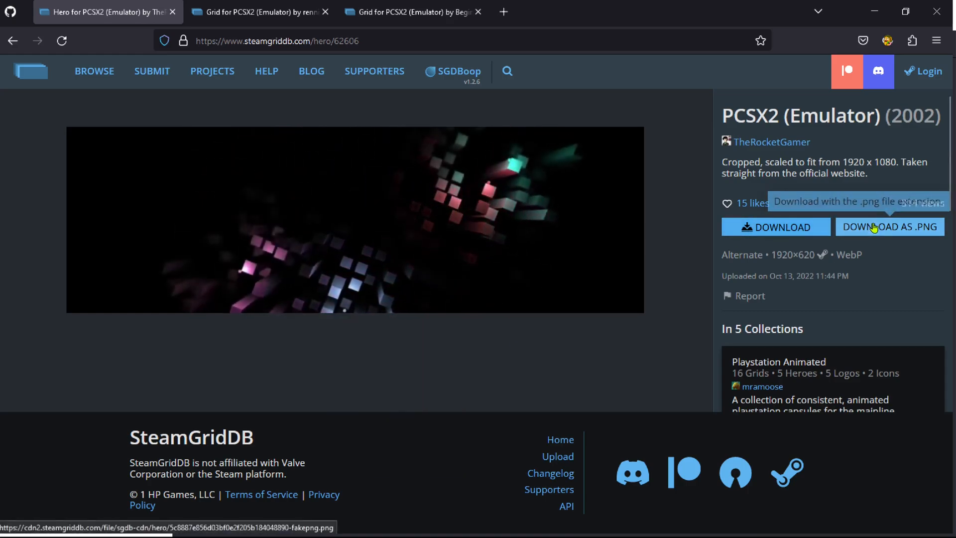
click(890, 227)
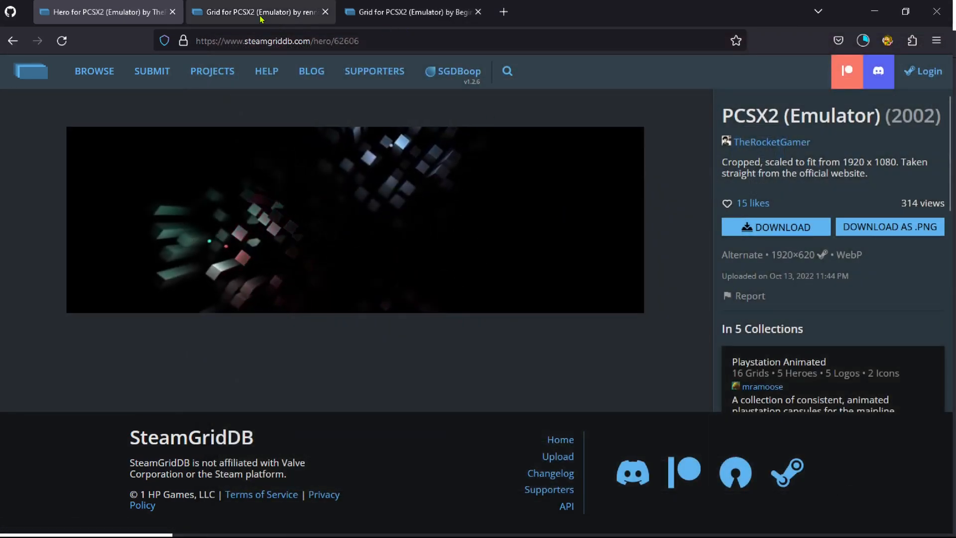
right_click(474, 244)
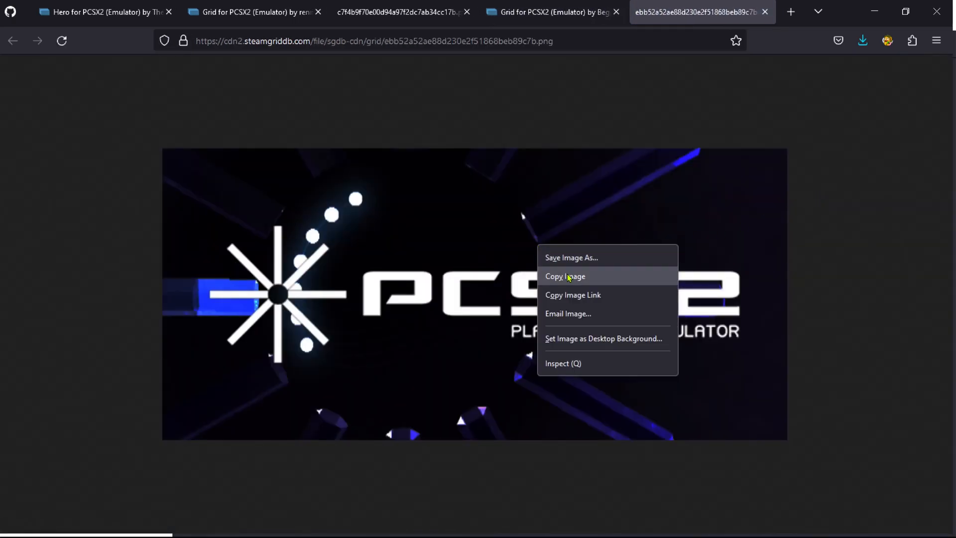
click(571, 257)
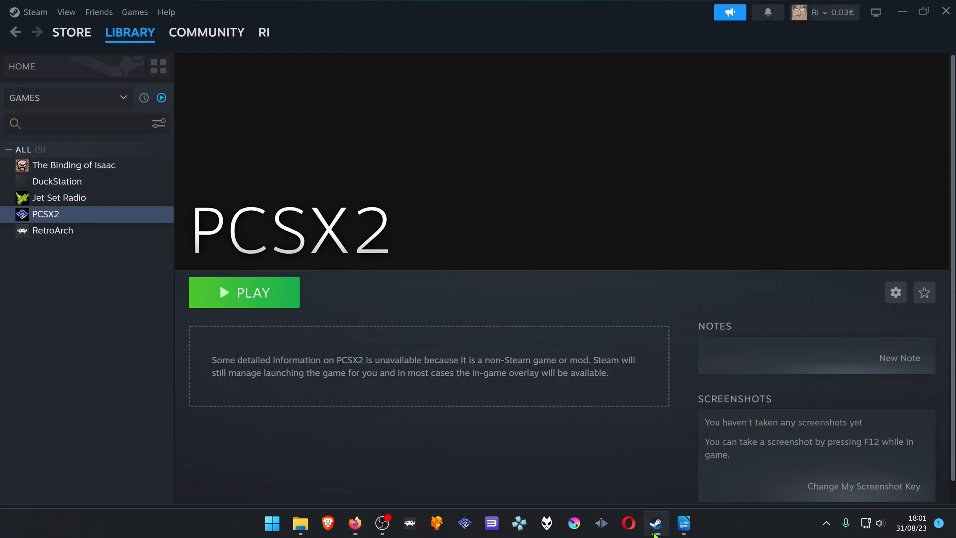
- Set the downloaded PCSX2 emulator banner as the library page's custom background
right_click(506, 115)
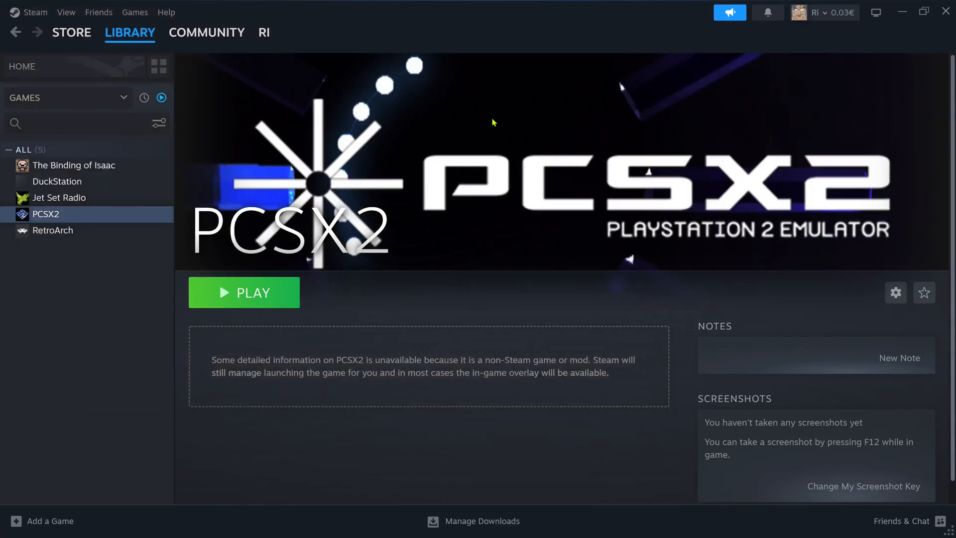
mouse_move(39, 77)
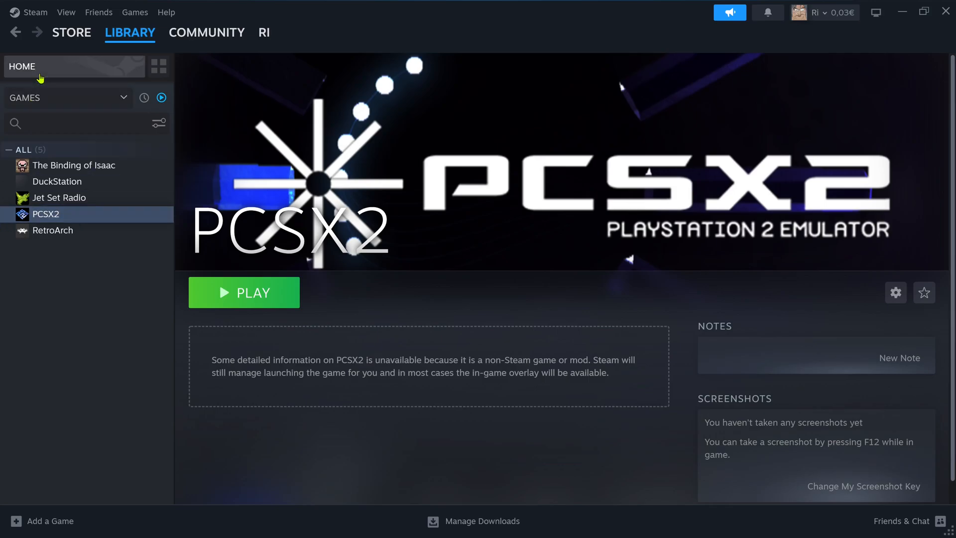
mouse_move(45, 70)
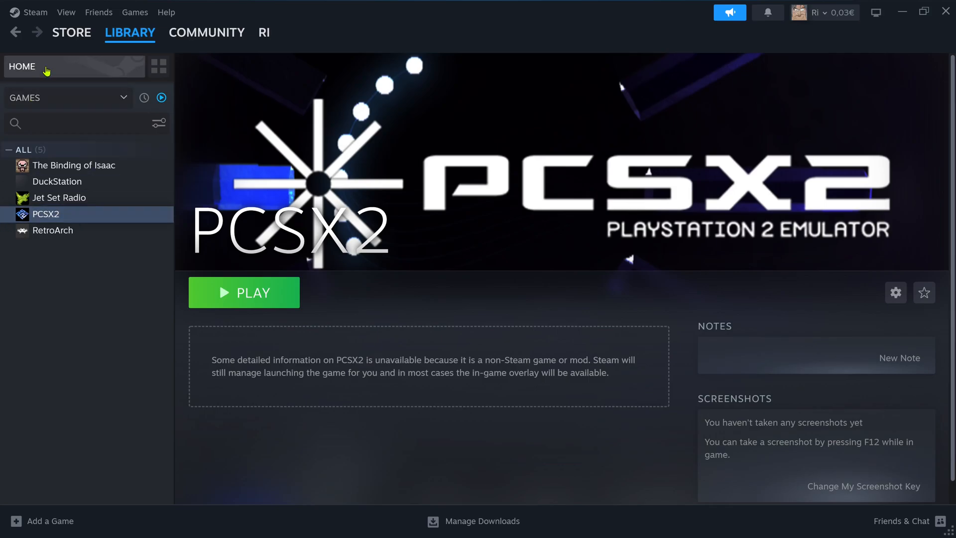
- Apply the blue PS2-logo cover image as PCSX2's custom artwork on the home shelf
click(22, 67)
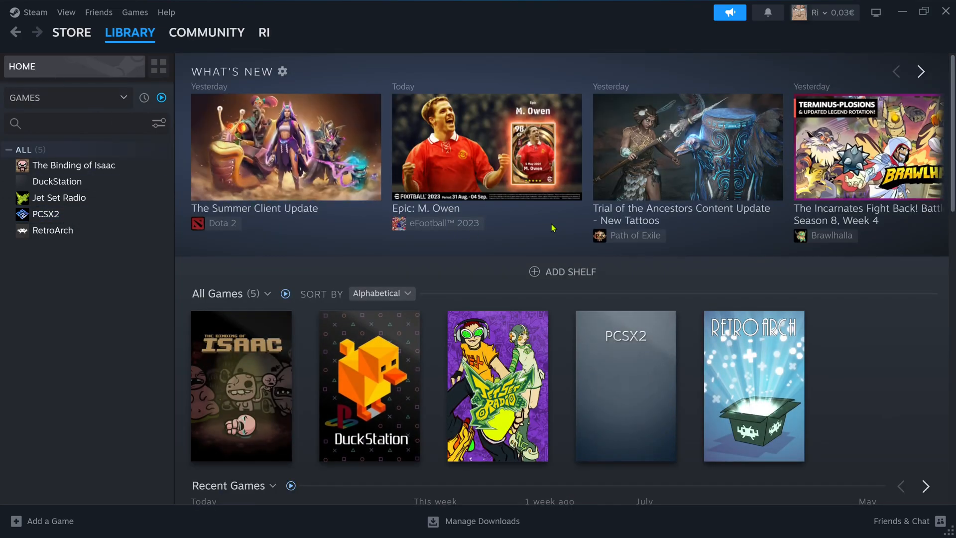
scroll(down, 3)
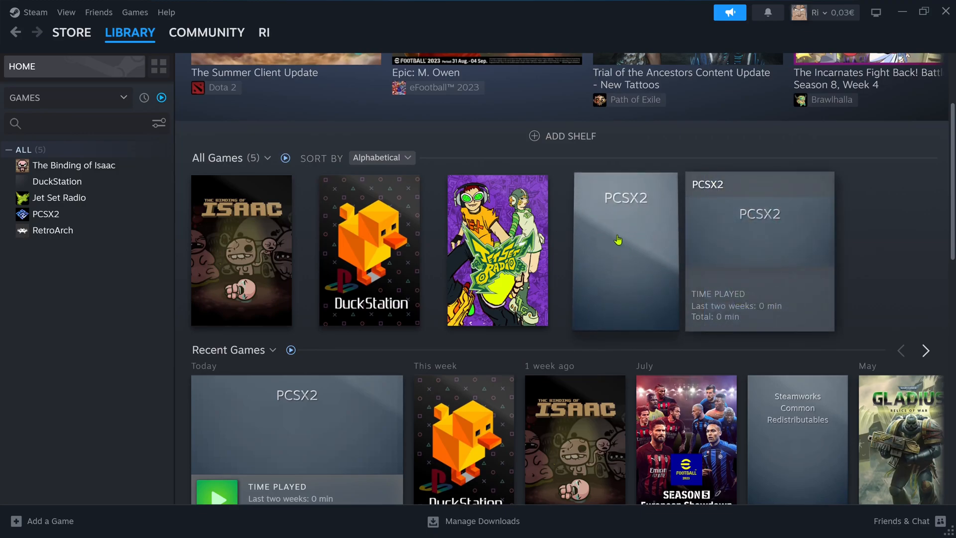
right_click(625, 238)
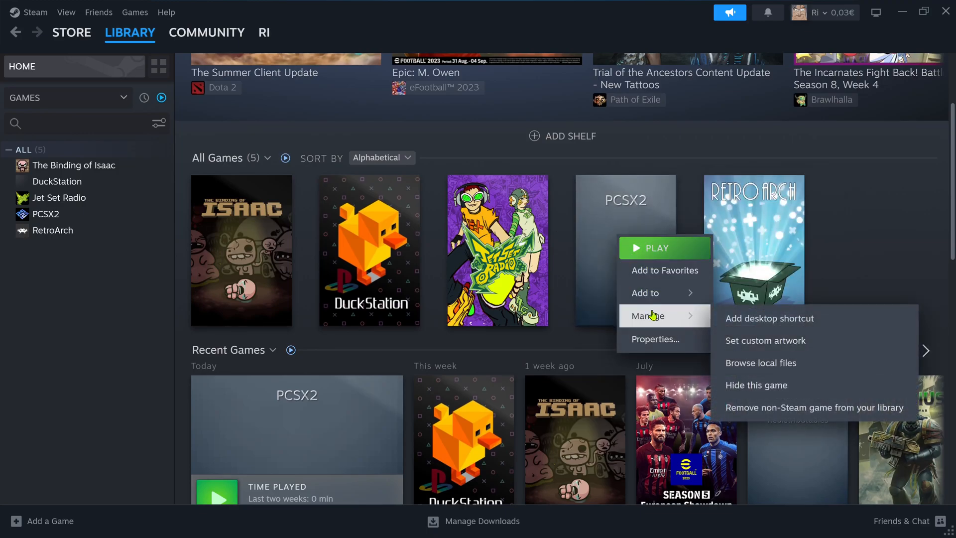
mouse_move(781, 346)
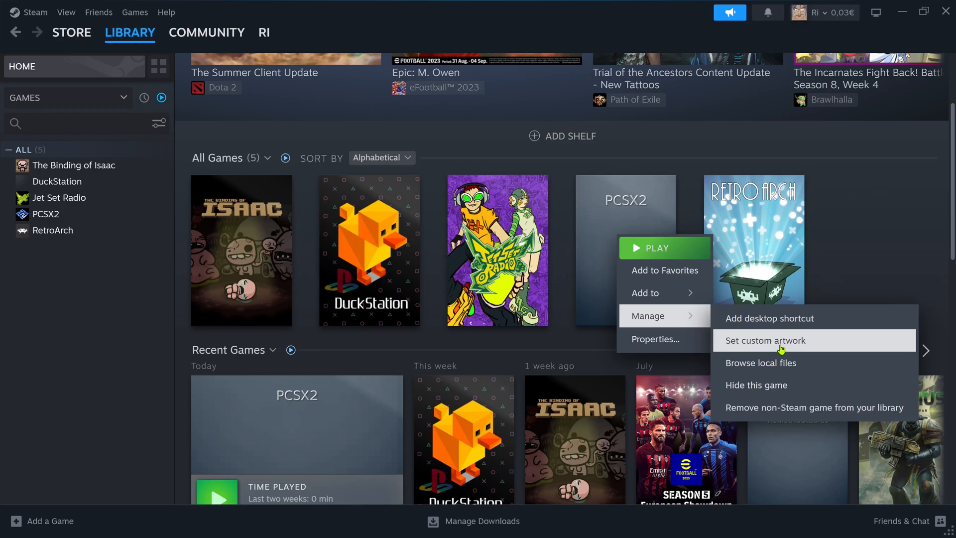
click(764, 340)
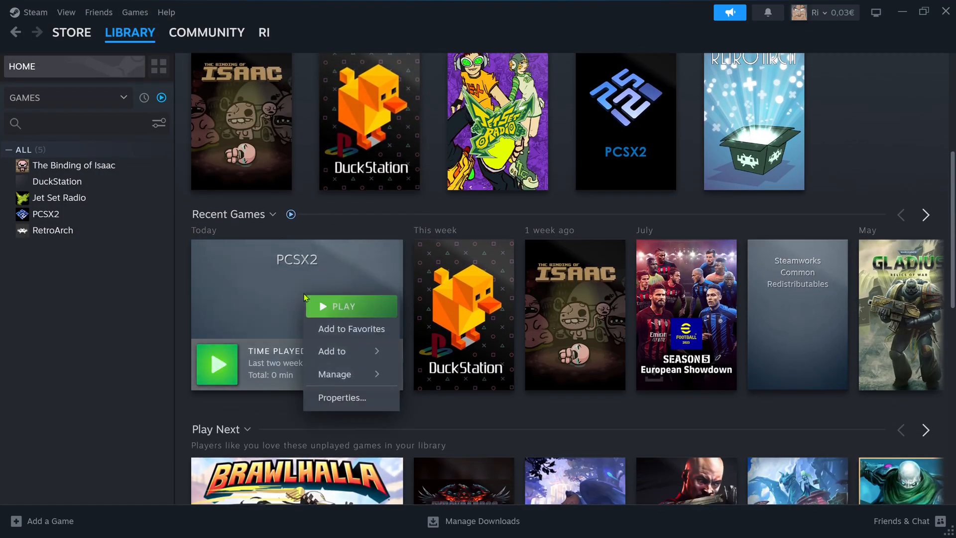
mouse_move(334, 374)
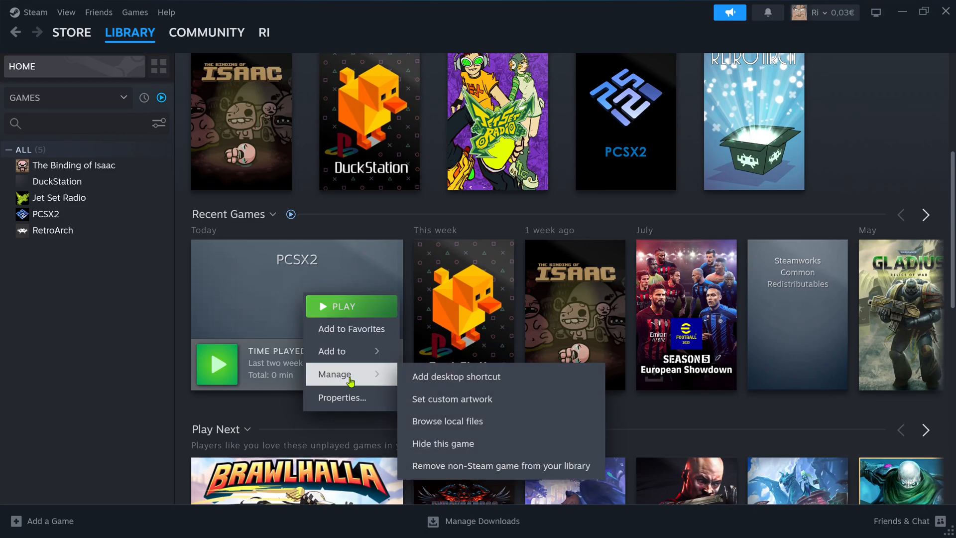
click(452, 399)
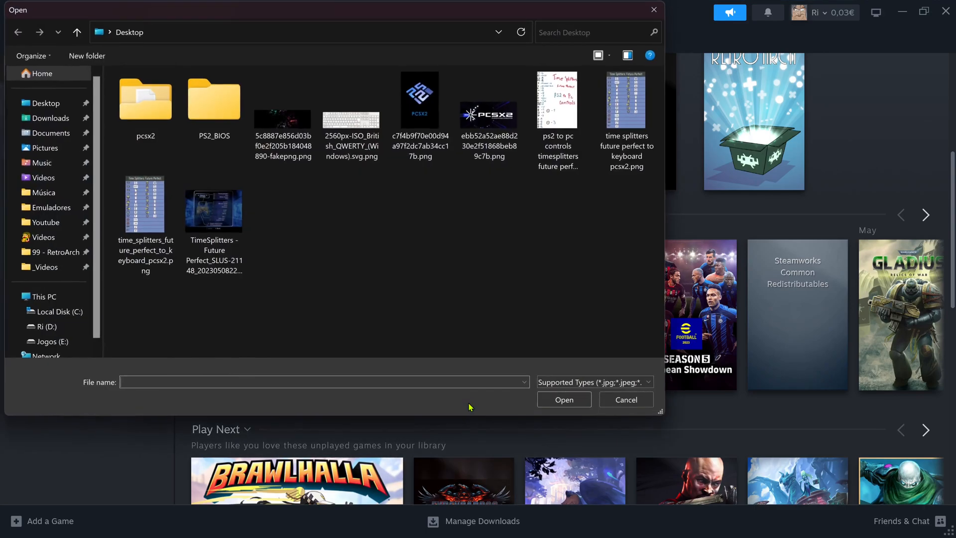
click(624, 399)
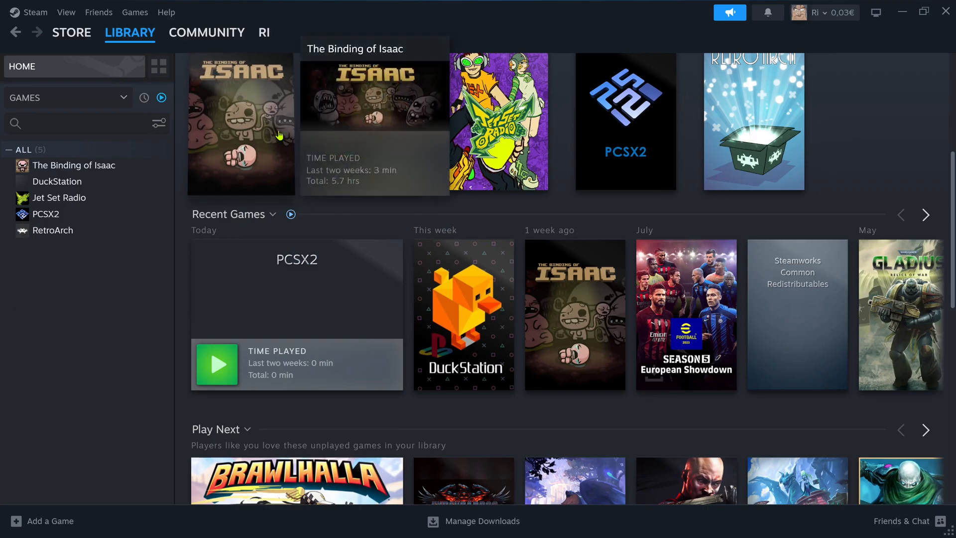
scroll(down, 3)
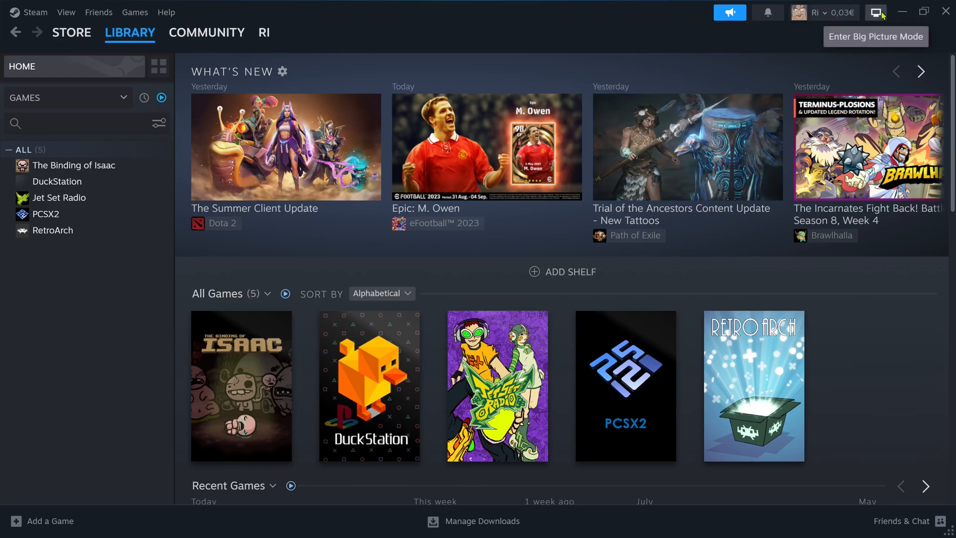
- Enter Big Picture mode and open PCSX2 from the Library's non-Steam tab
click(875, 12)
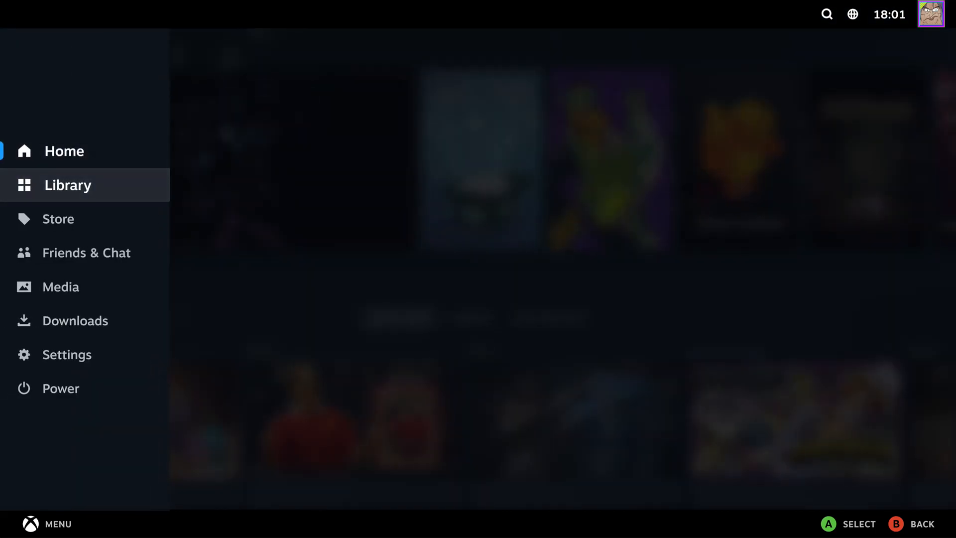
click(67, 185)
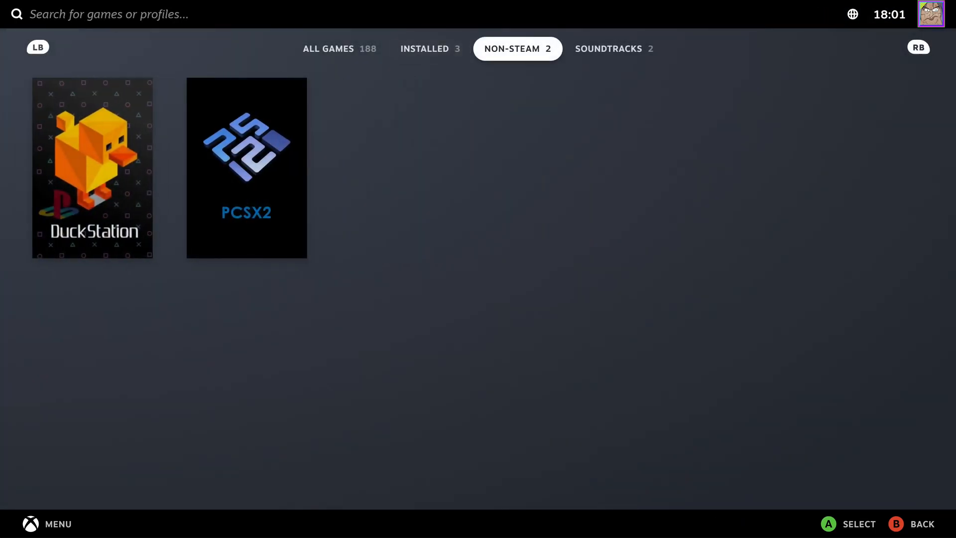
click(613, 49)
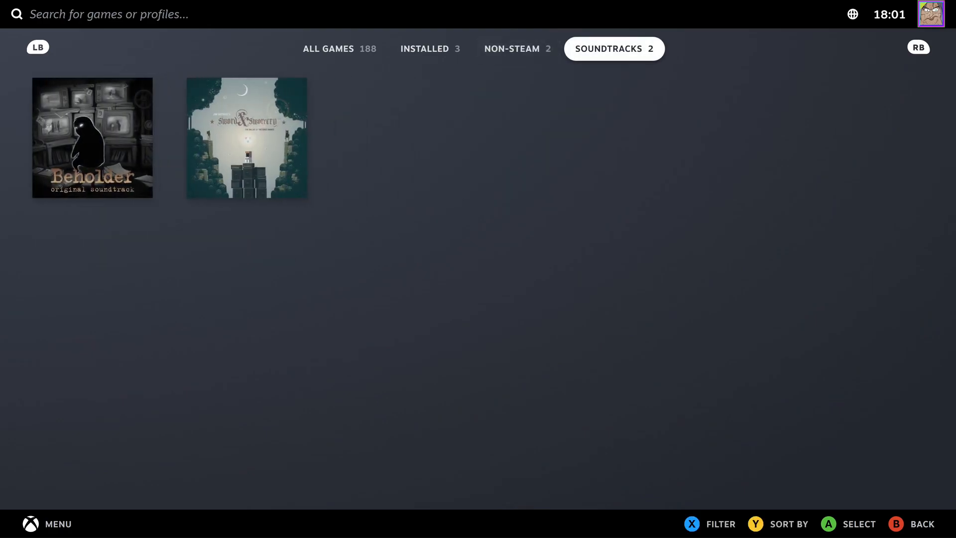
click(516, 49)
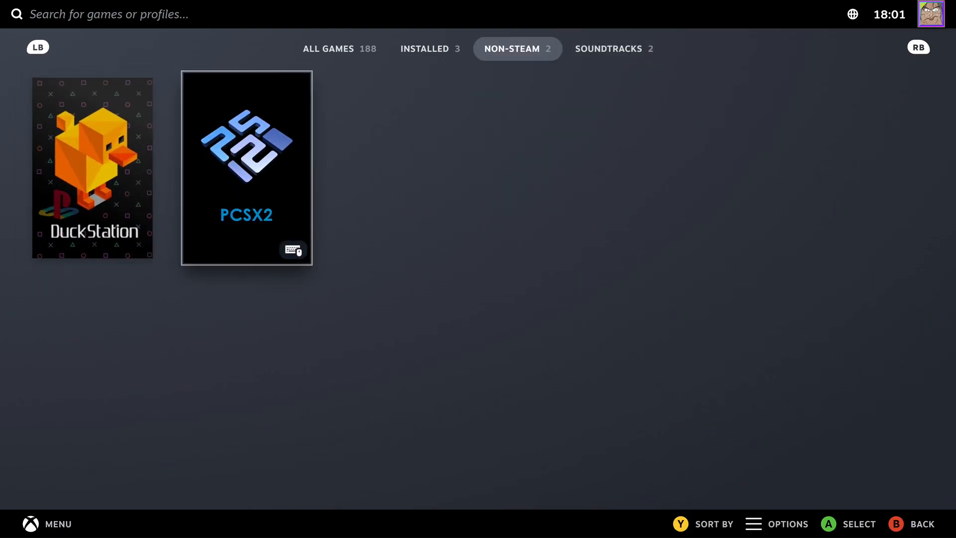
click(246, 169)
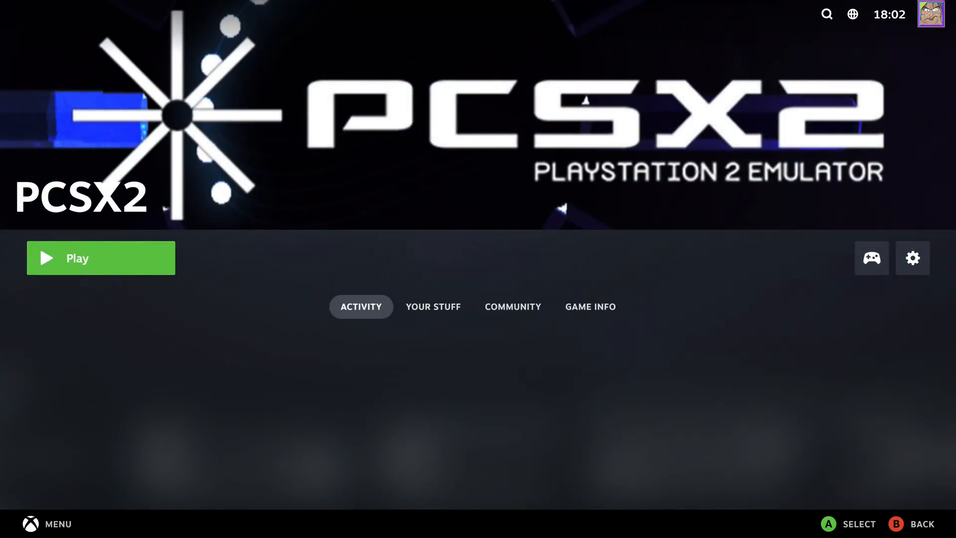
- Launch PCSX2 with the Play button on its Big Picture page
click(100, 257)
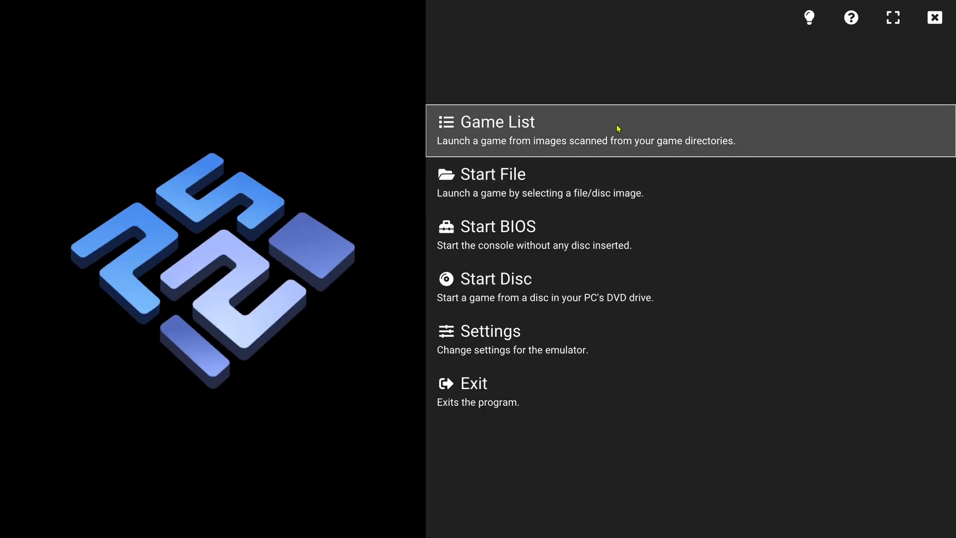
- Open PCSX2's Game List and scroll the cover-art grid down to the B titles
click(496, 121)
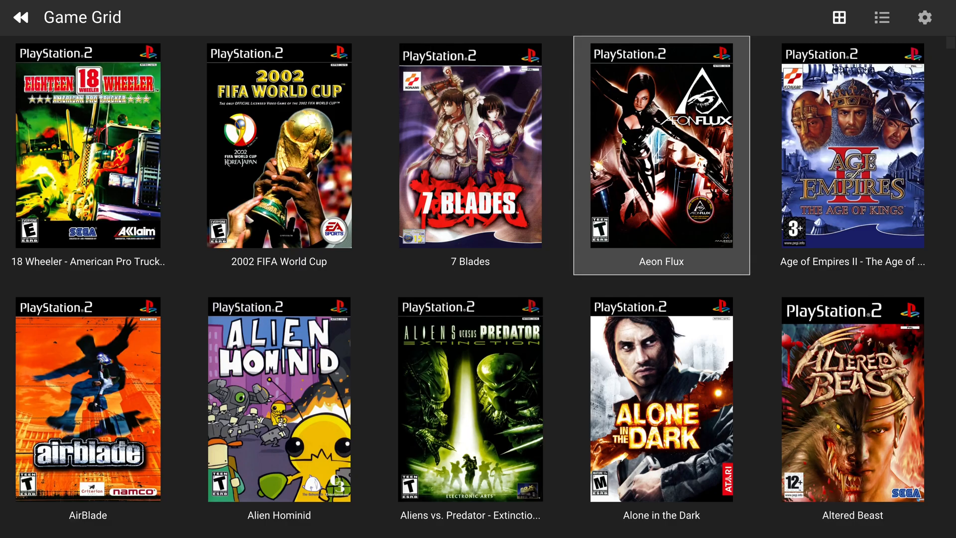
scroll(down, 3)
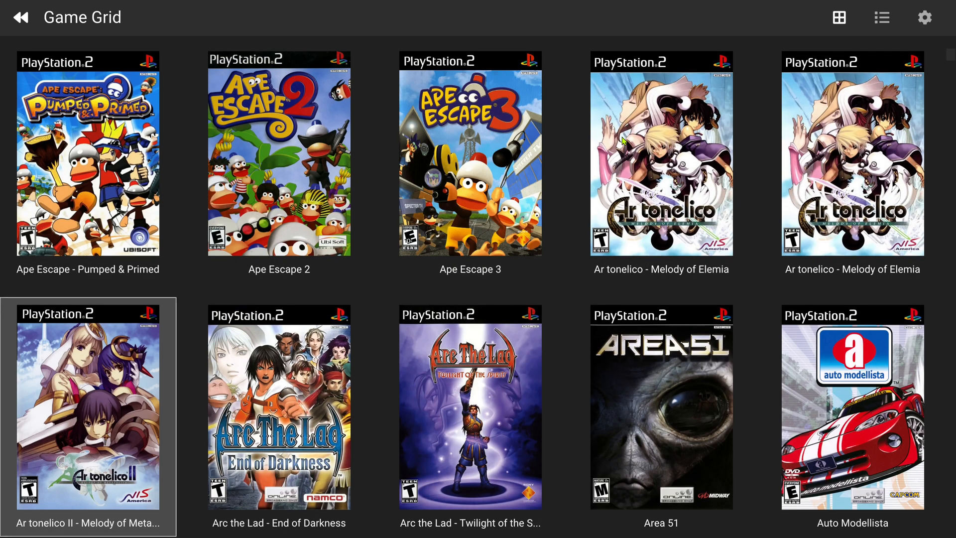
scroll(down, 3)
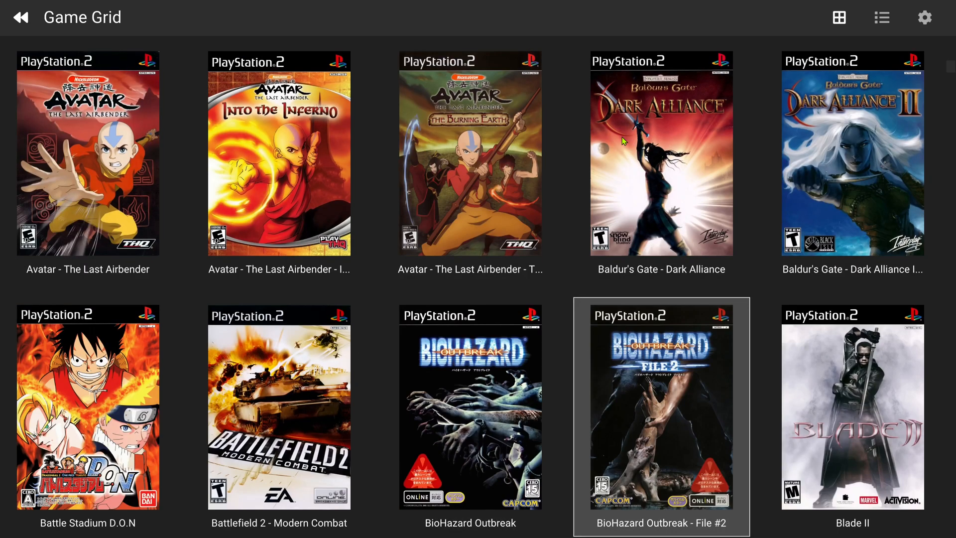
scroll(down, 3)
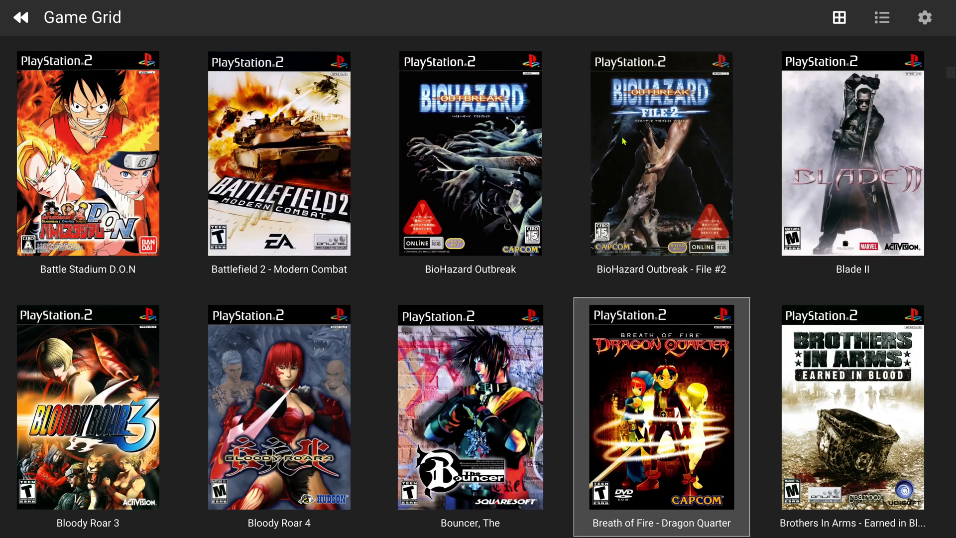